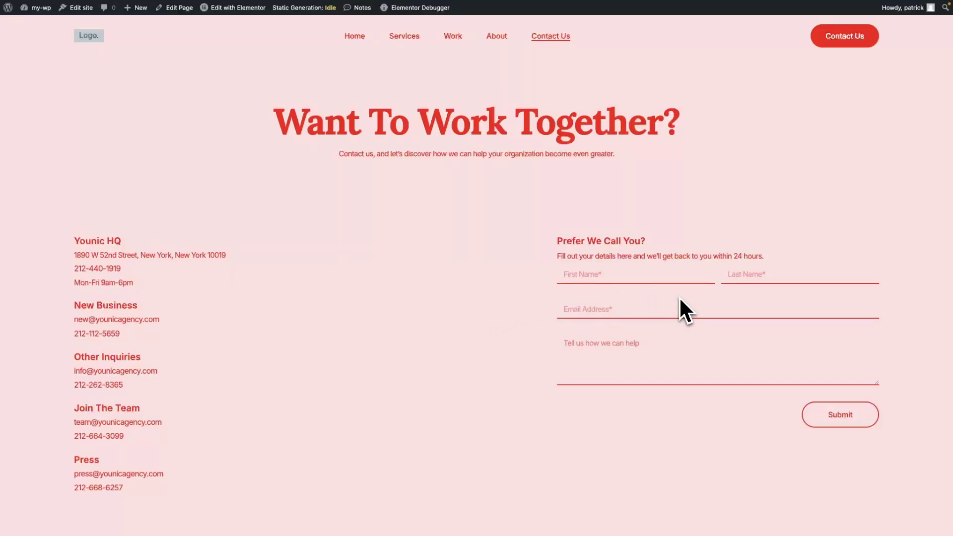
mouse_move(395, 196)
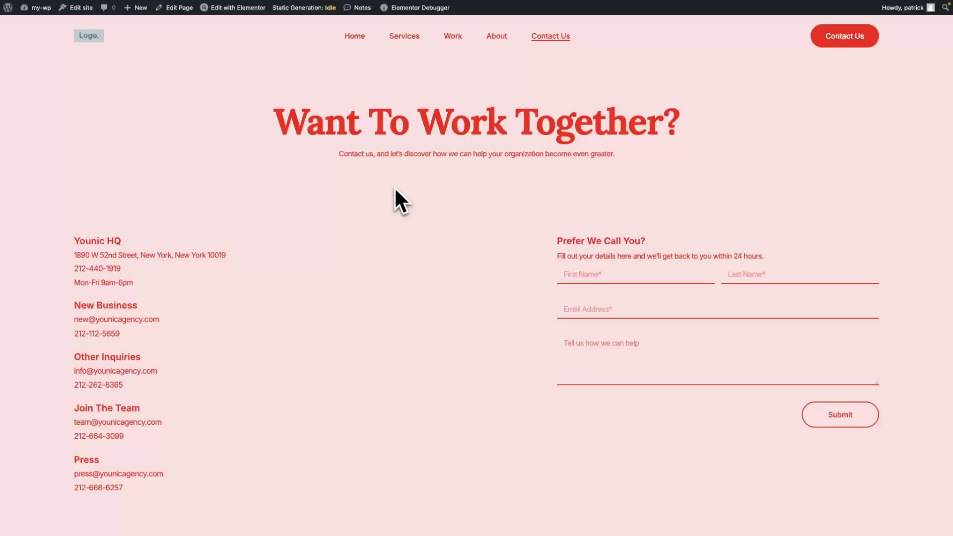
Step: Add a Simply Static form titled 'Contact Form 11' using Webhook with Elementor Forms
left_click(38, 8)
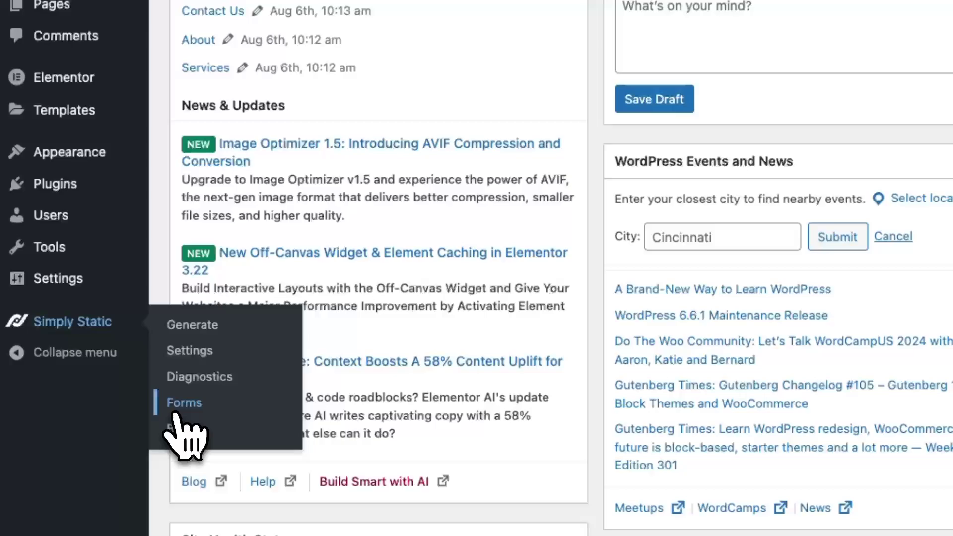
left_click(184, 402)
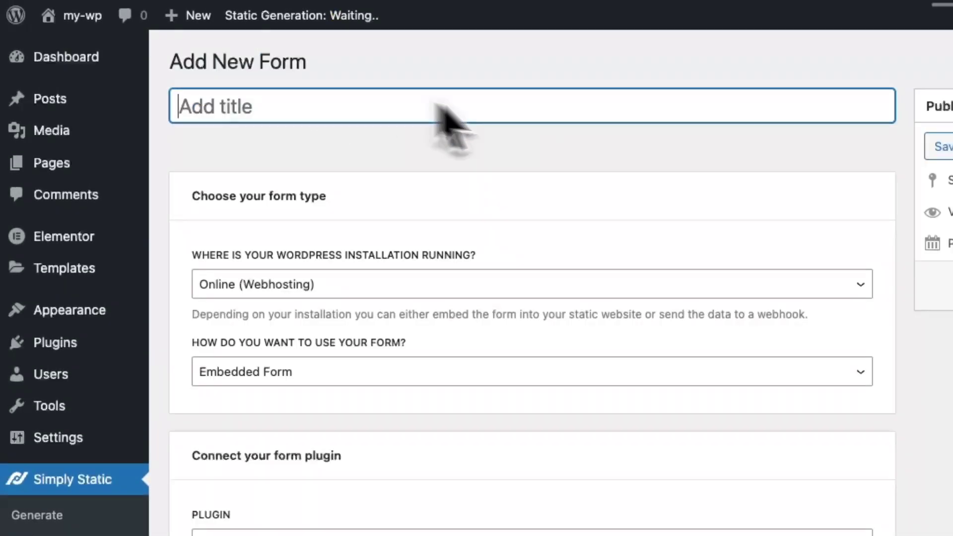
type("C")
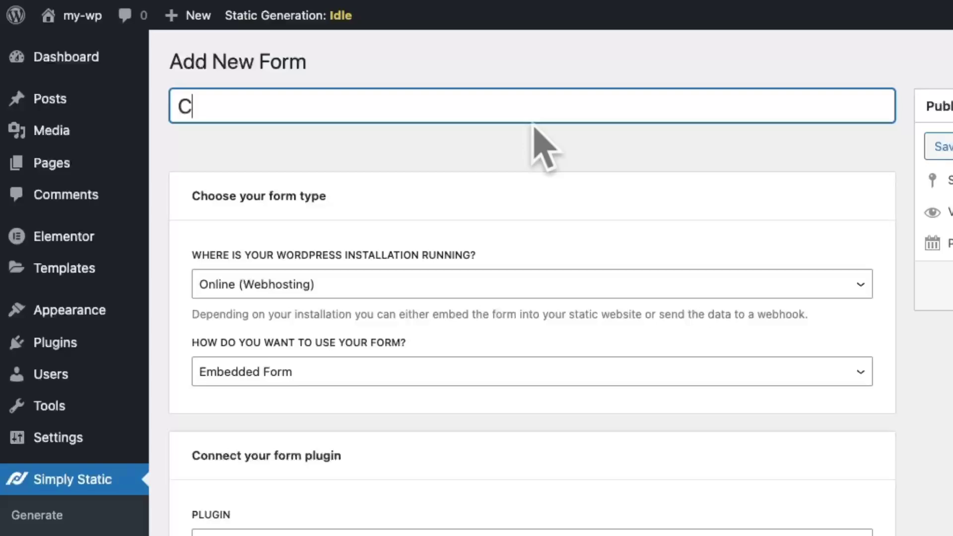
type("ontact Form 11")
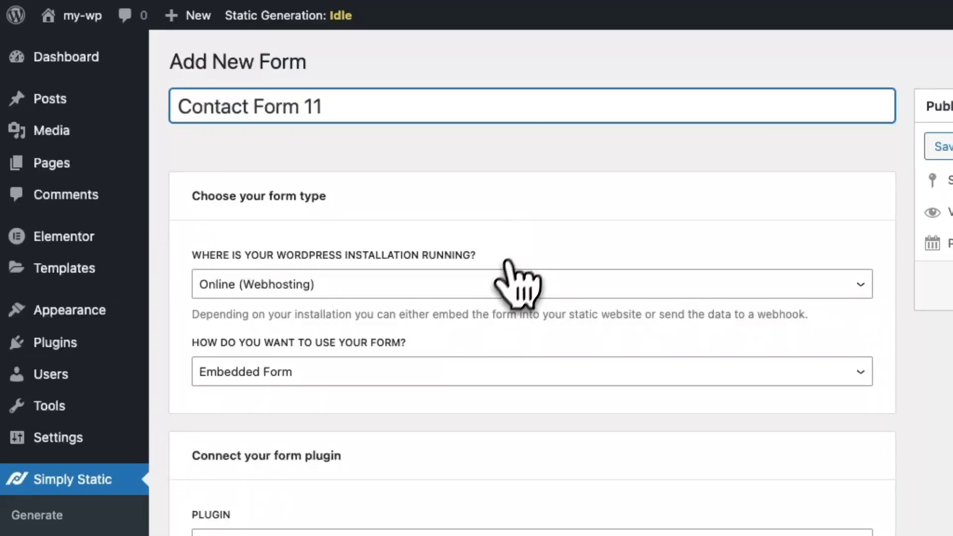
left_click(500, 274)
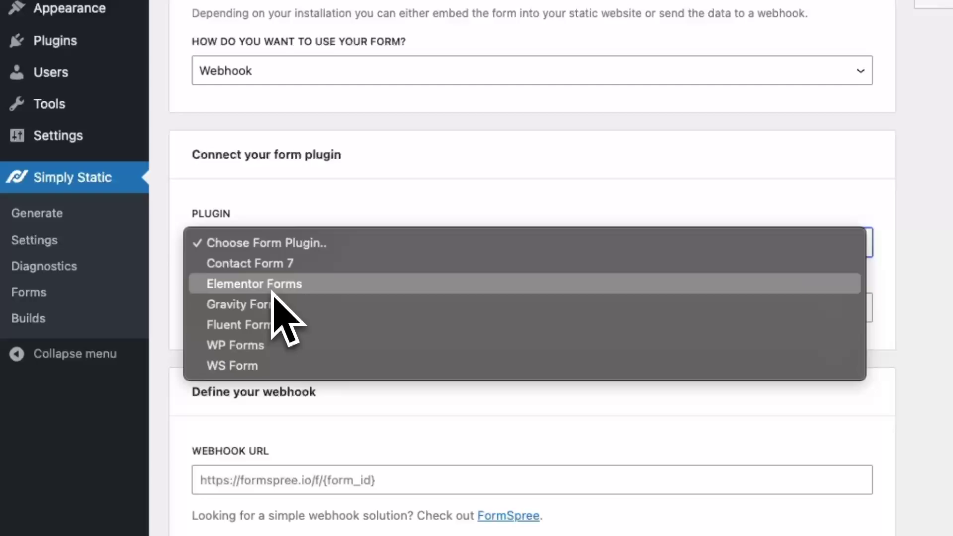
left_click(254, 283)
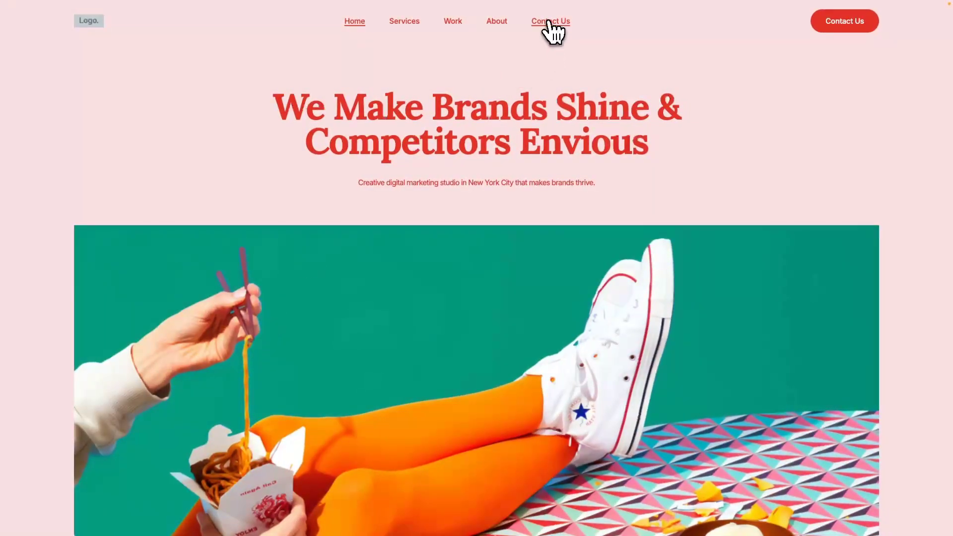
Step: On the Contact Us page, inspect the First Name field's markup to find the form ID
left_click(551, 21)
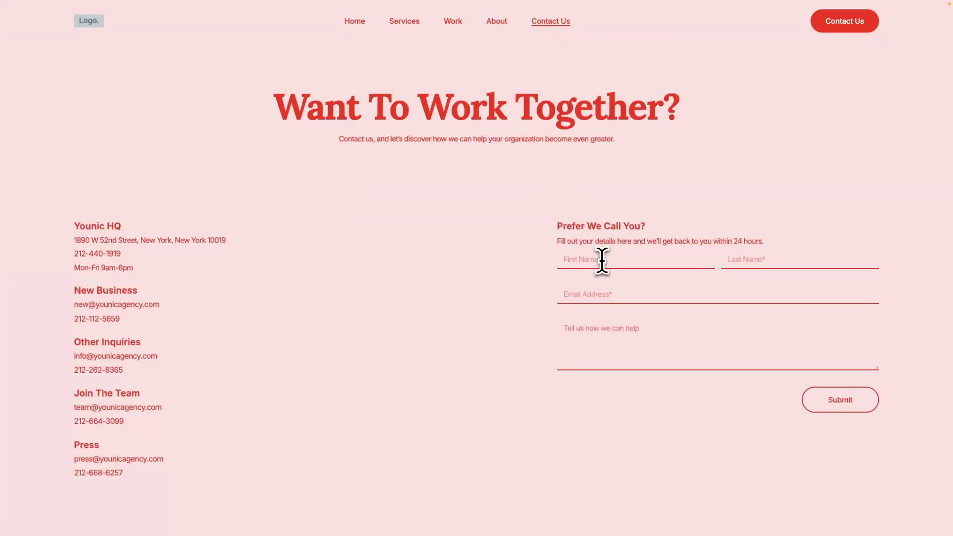
right_click(602, 259)
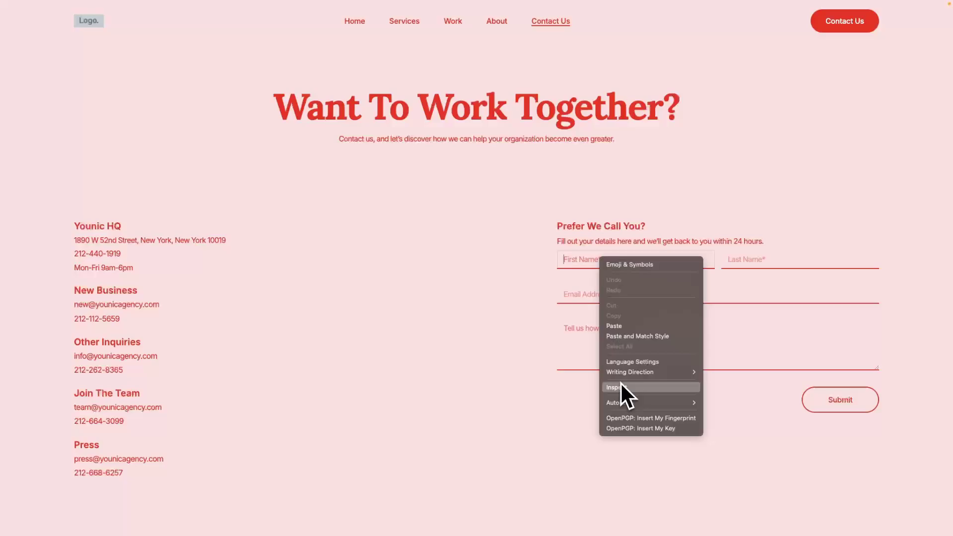
left_click(613, 388)
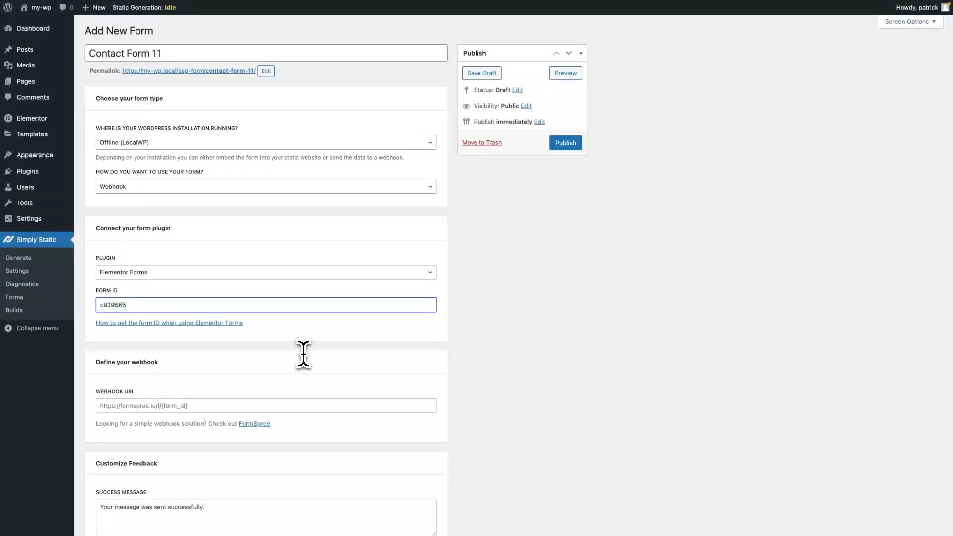
Step: Below the form ID c929665, follow the FormSpree link under Webhook URL
scroll("down", 3)
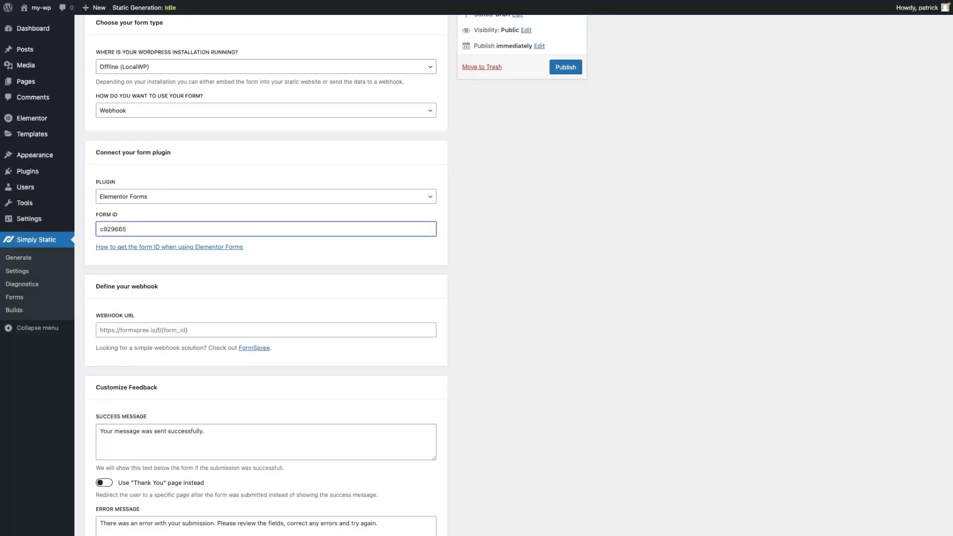
left_click(266, 229)
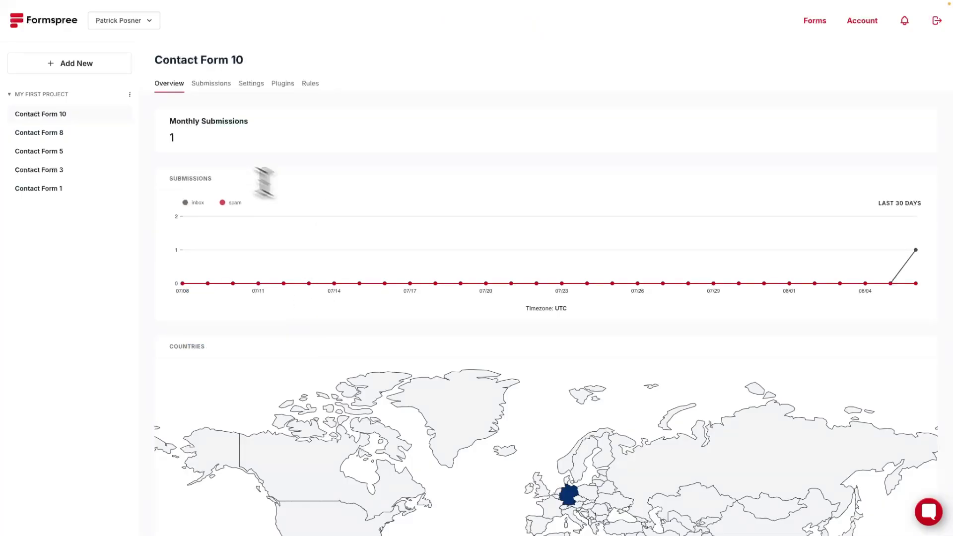
Step: Create a Formspree form named 'Contact Form 11' and copy its endpoint URL
left_click(69, 63)
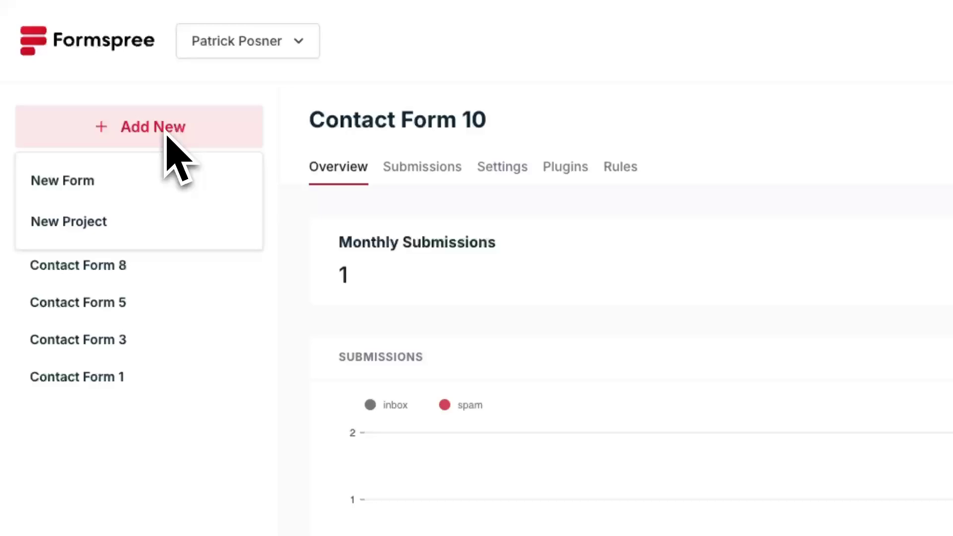
left_click(62, 181)
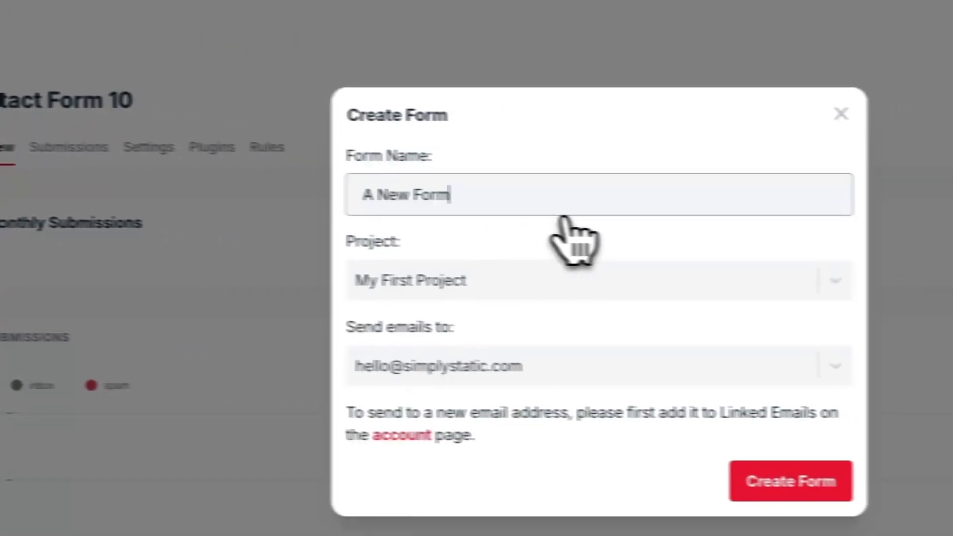
type("Contact")
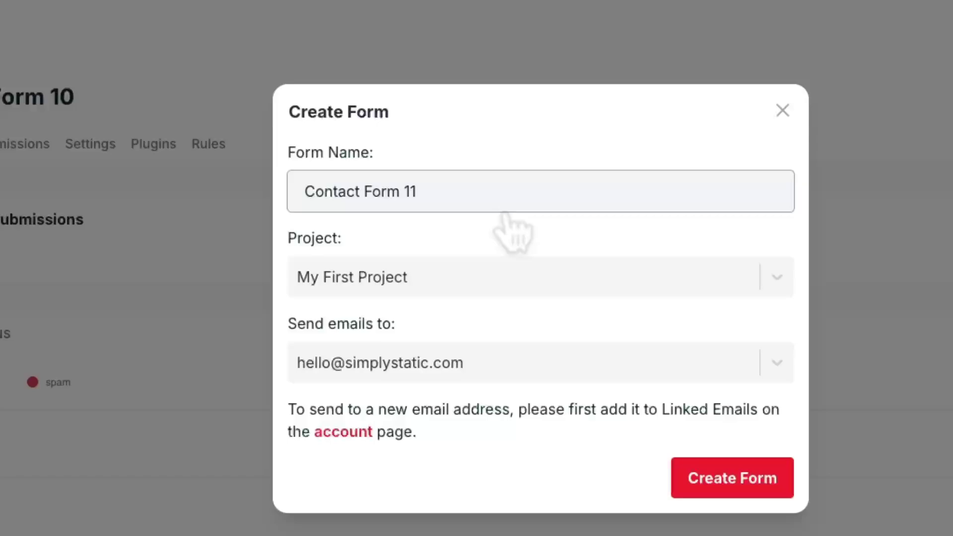
left_click(732, 477)
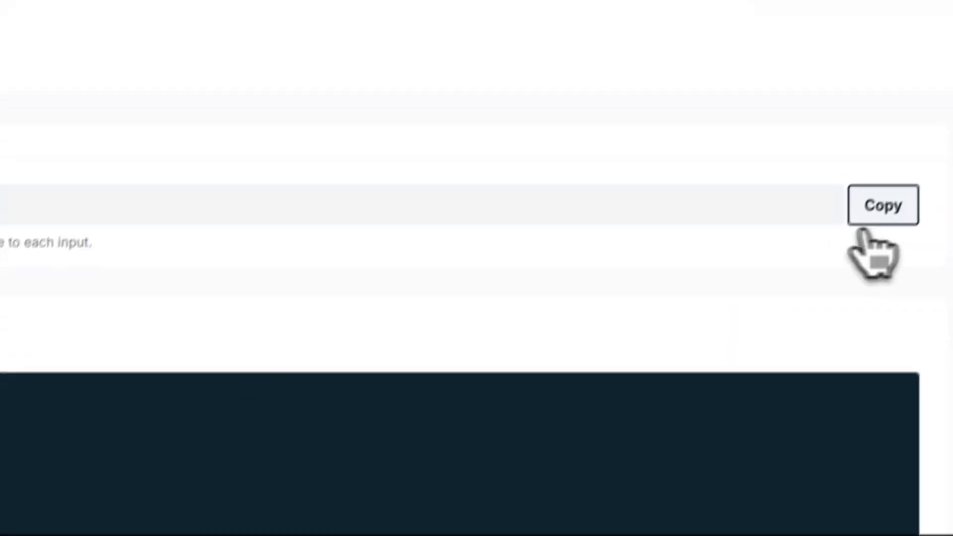
left_click(884, 207)
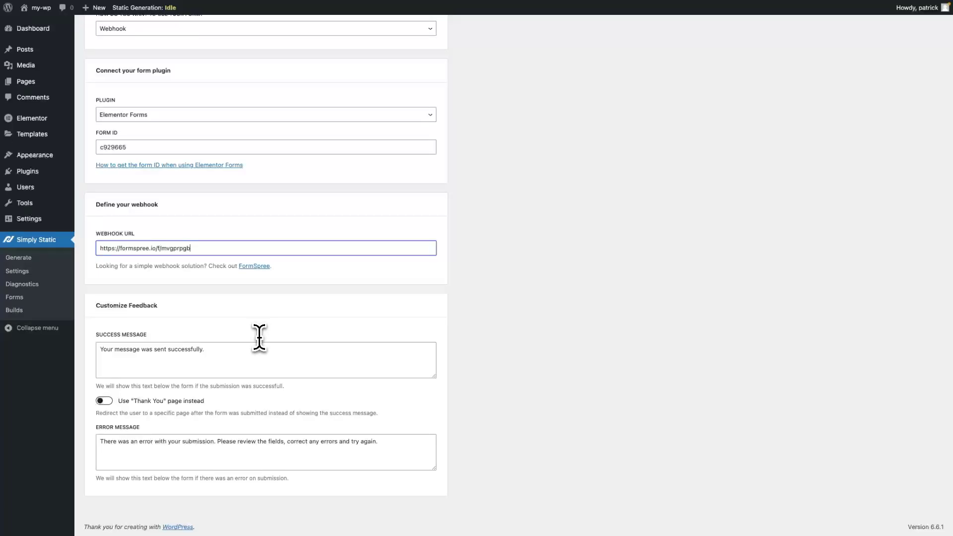
mouse_move(302, 328)
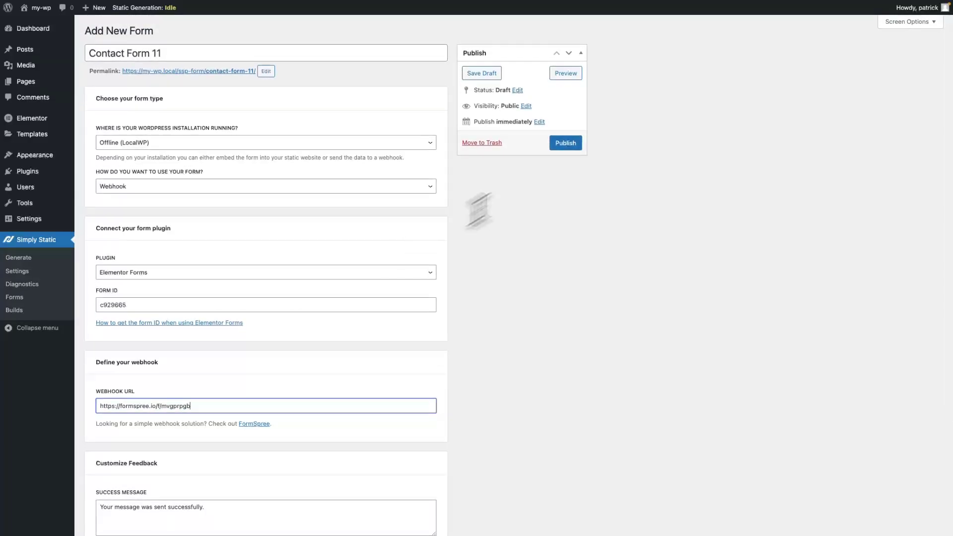
left_click(565, 143)
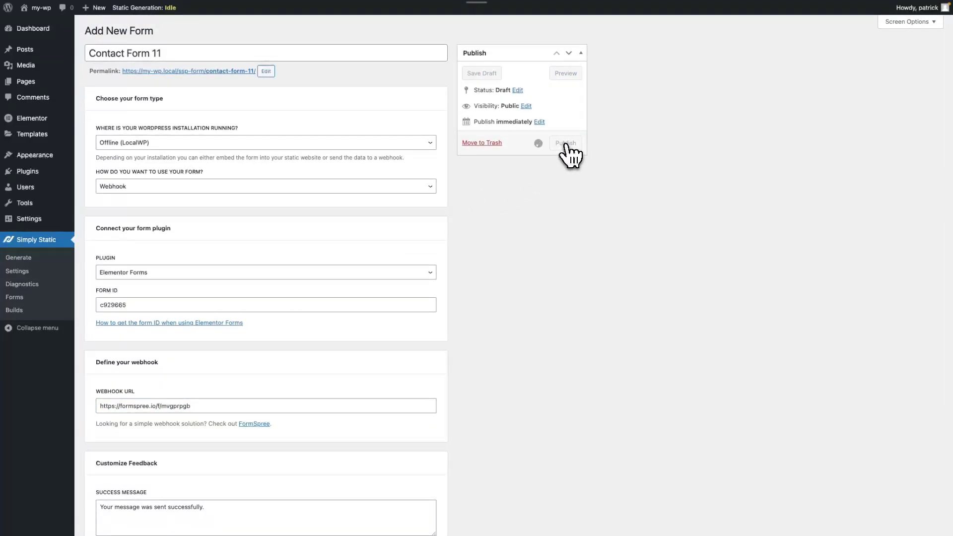
left_click(565, 143)
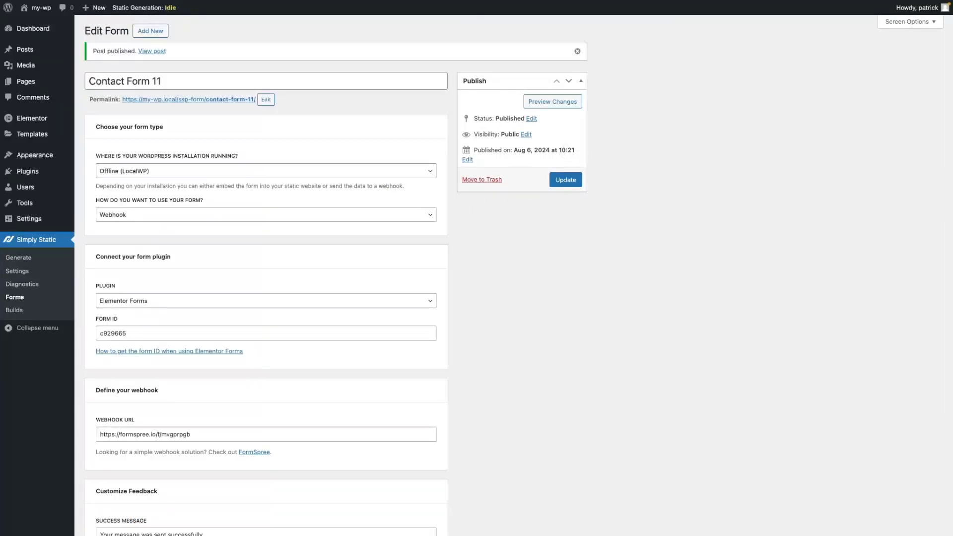
mouse_move(511, 146)
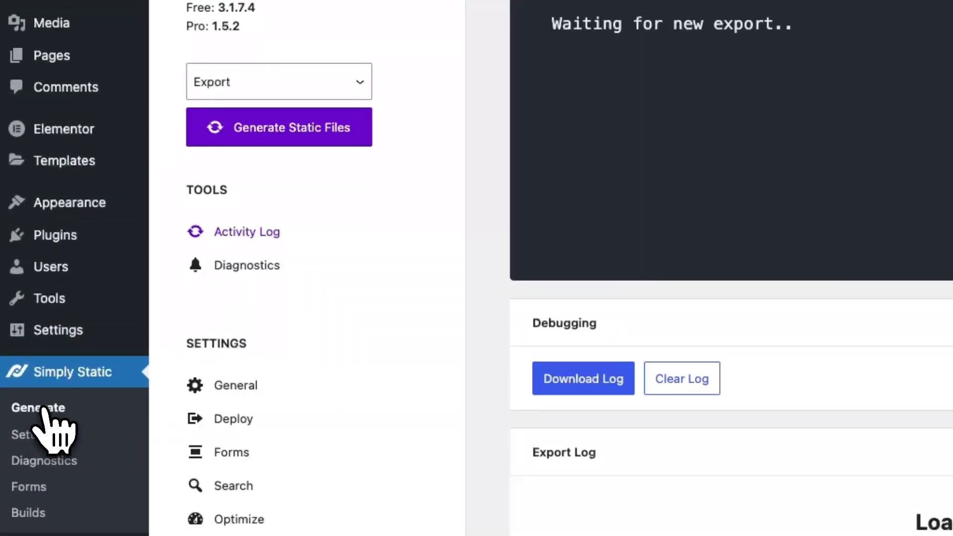
Step: Launch Simply Static's Generate Static Files export from the Generate page
left_click(278, 127)
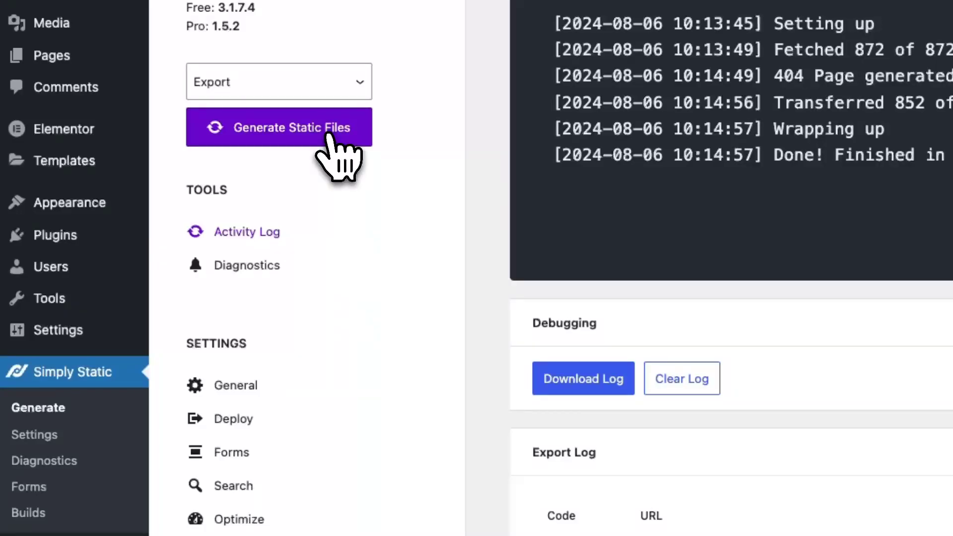
left_click(279, 127)
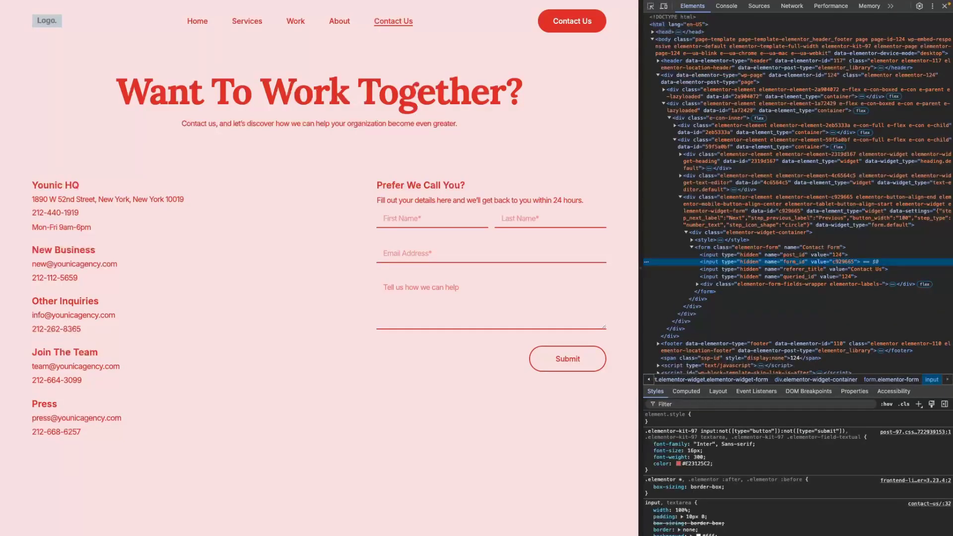
mouse_move(389, 221)
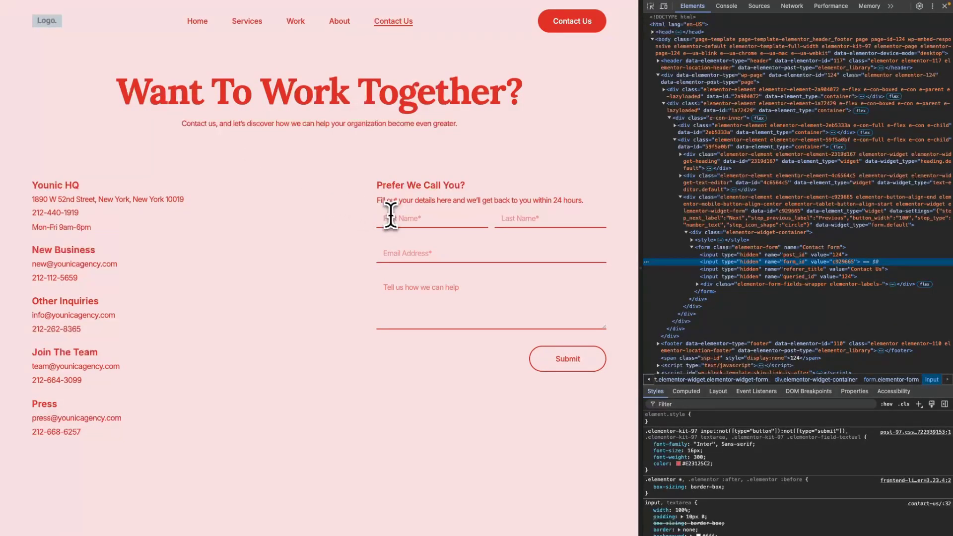
Step: Fill in the Contact Us form fields and submit a test message
type("Pa")
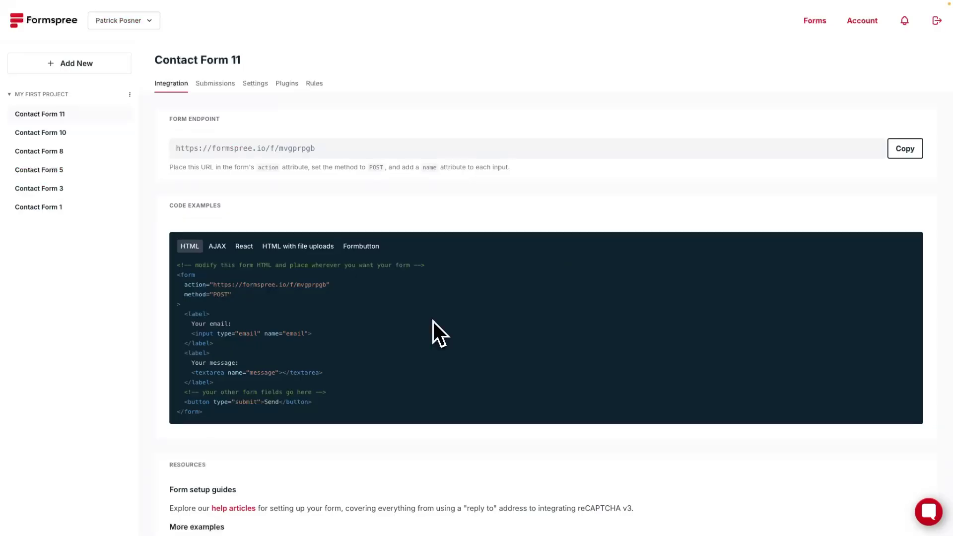
mouse_move(215, 83)
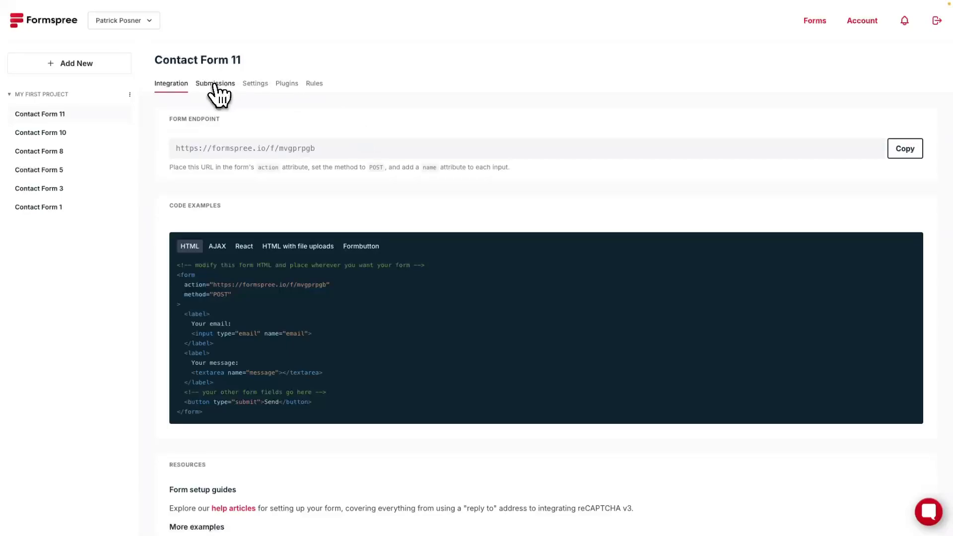
left_click(215, 83)
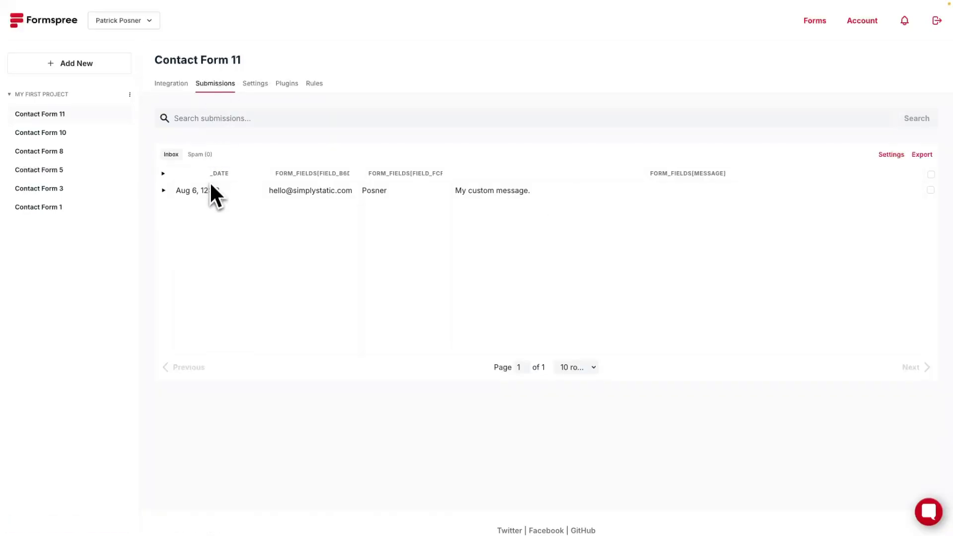